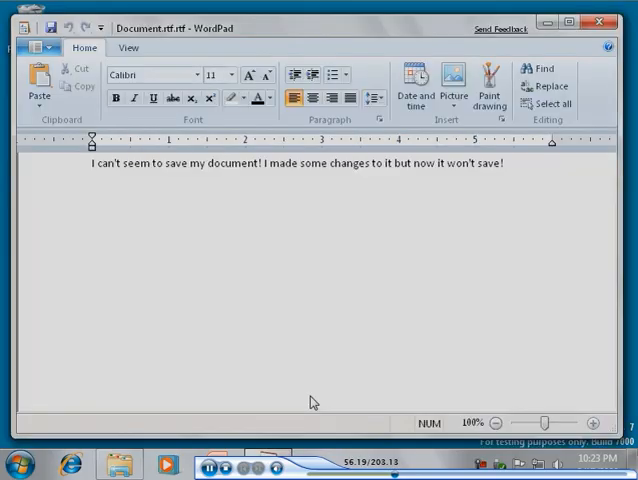
# Step: Select the second sentence, try saving as Document.rtf, and dismiss the read-only warning
pyautogui.moveTo(262, 165); pyautogui.dragTo(505, 169)
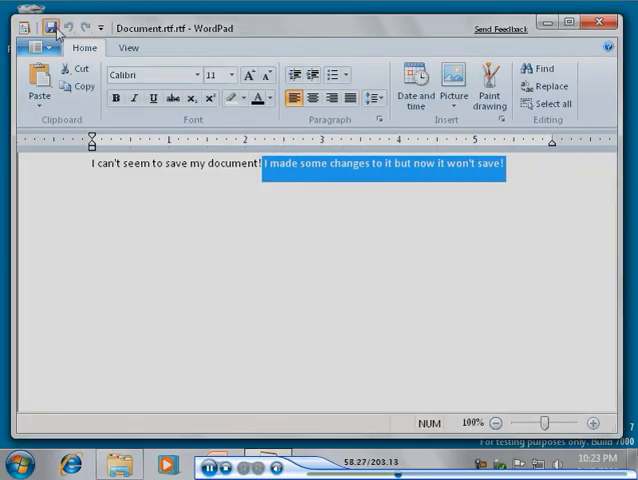
pyautogui.click(52, 27)
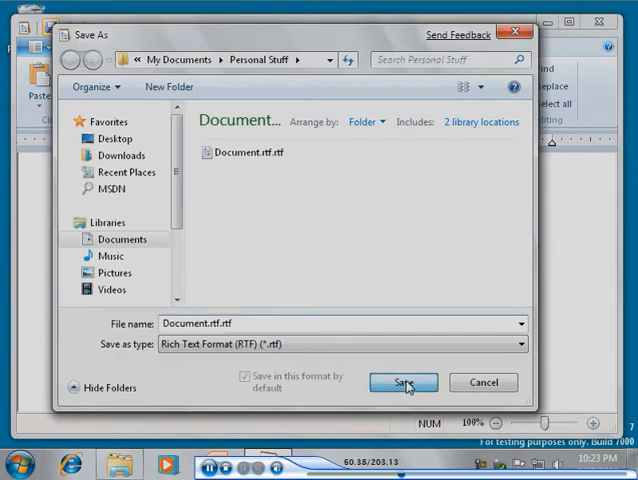
pyautogui.click(403, 382)
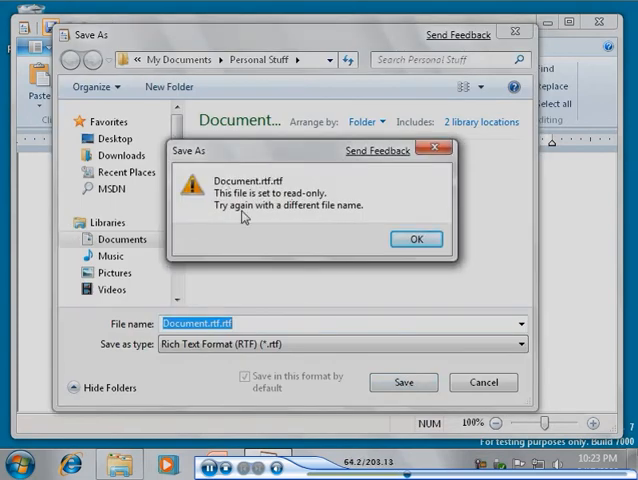
pyautogui.moveTo(350, 222)
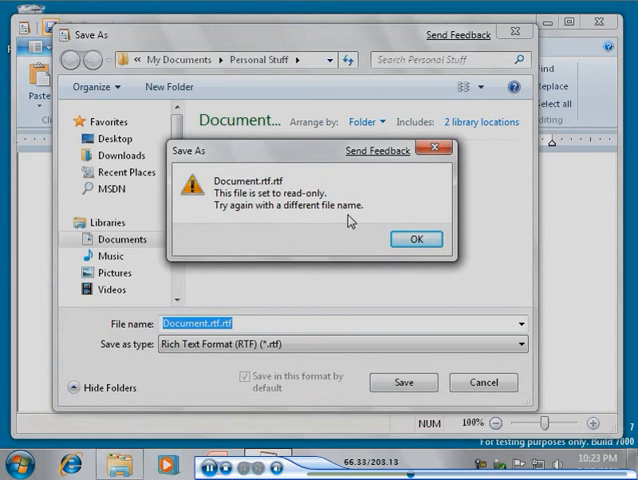
pyautogui.click(417, 239)
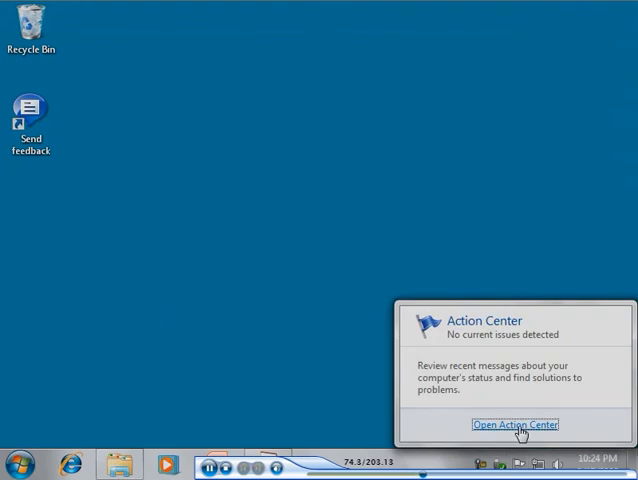
# Step: Open Action Center from the flag notification, reach Troubleshooting, and view all troubleshooters
pyautogui.click(515, 424)
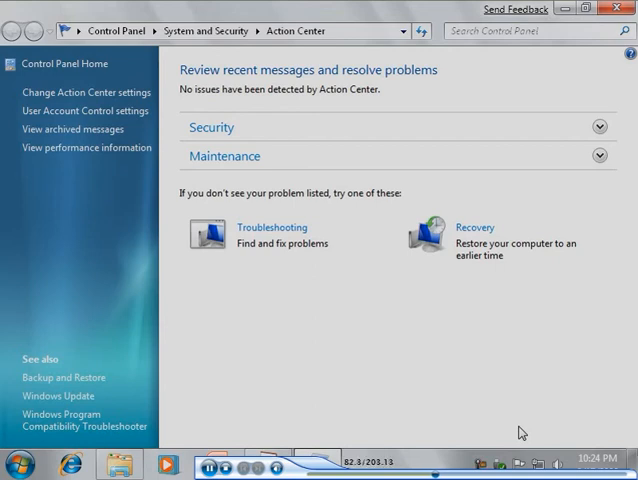
pyautogui.click(270, 227)
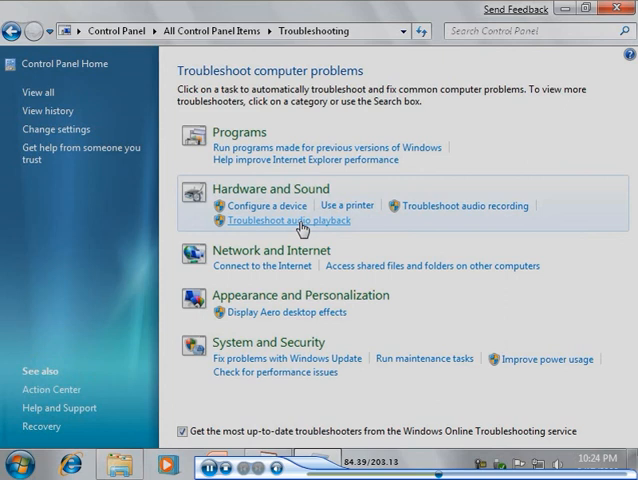
pyautogui.moveTo(274, 305)
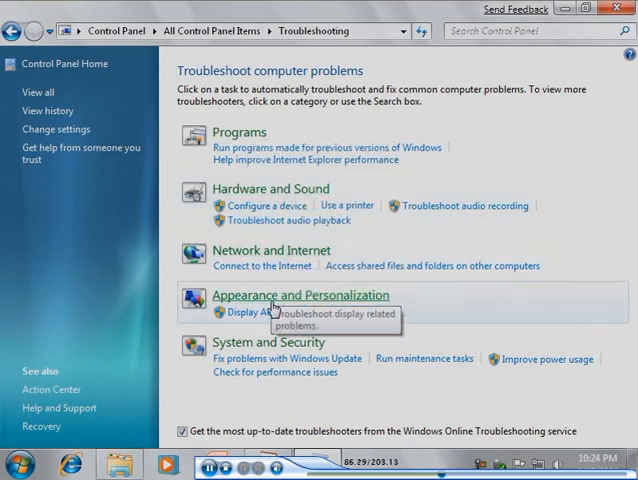
pyautogui.moveTo(267, 356)
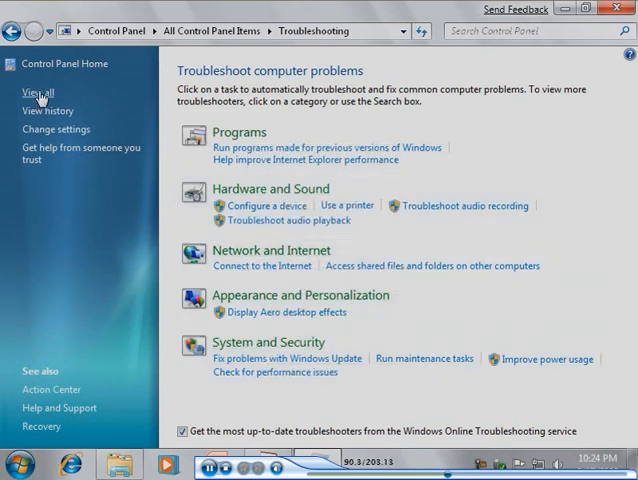
pyautogui.click(36, 91)
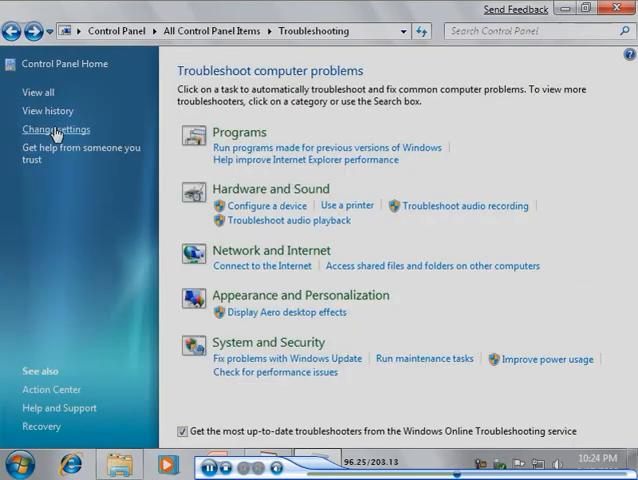
# Step: View troubleshooting settings and Remote Assistance invitation options without changes, then close the window
pyautogui.click(56, 129)
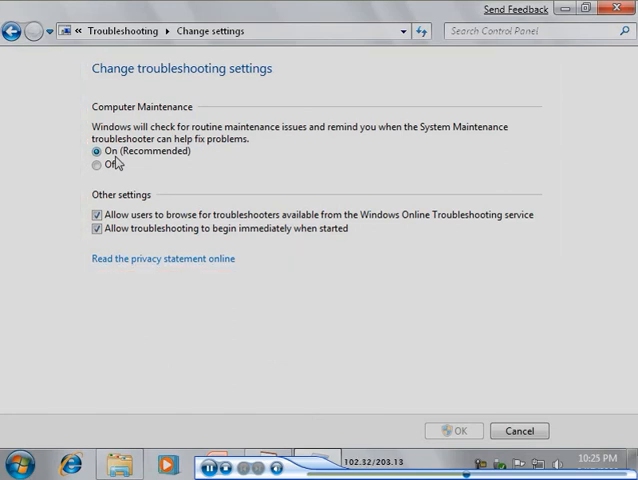
pyautogui.click(16, 30)
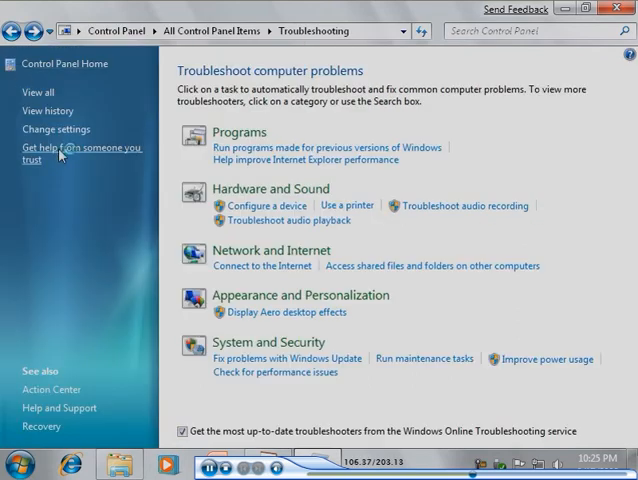
pyautogui.click(78, 154)
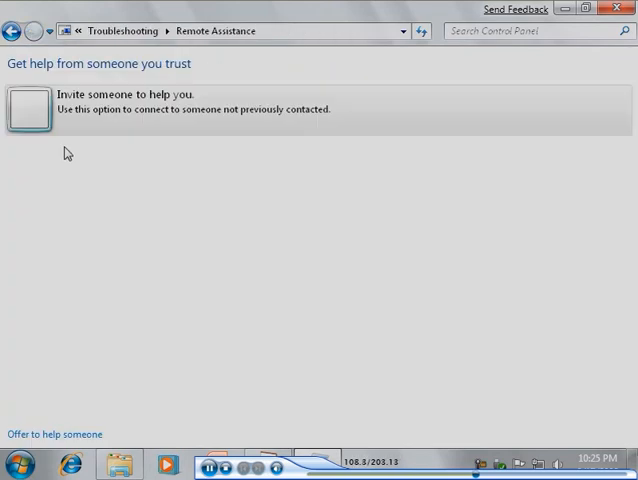
pyautogui.moveTo(35, 110)
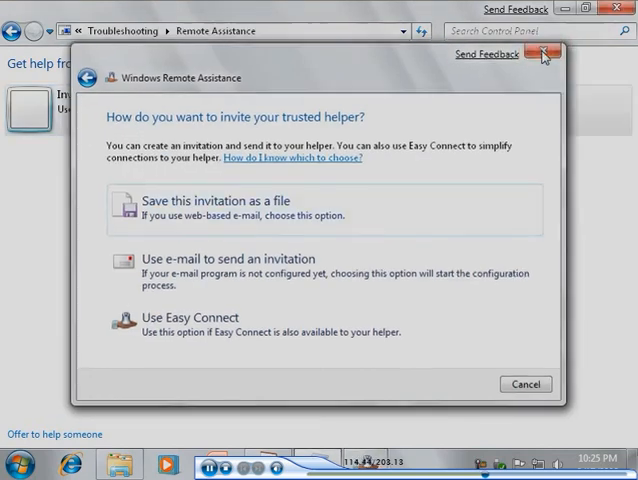
pyautogui.click(543, 54)
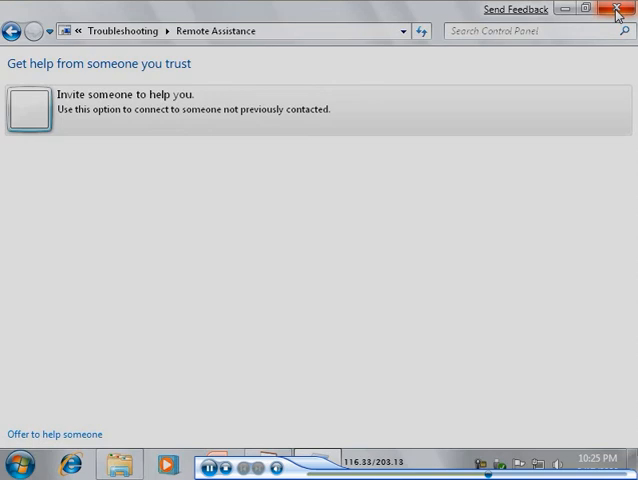
pyautogui.click(617, 9)
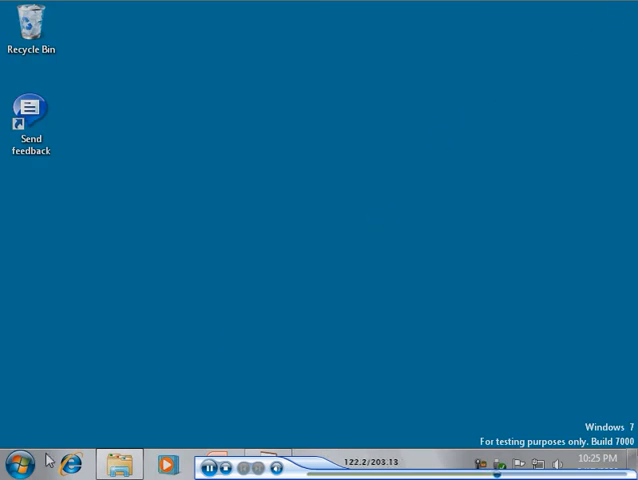
# Step: Search the Start menu for the step recorder, launch it, and start recording
pyautogui.click(15, 463)
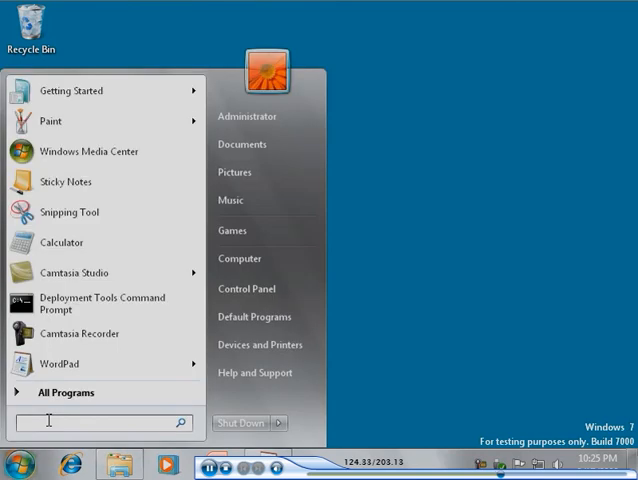
pyautogui.write('recordlisteps')
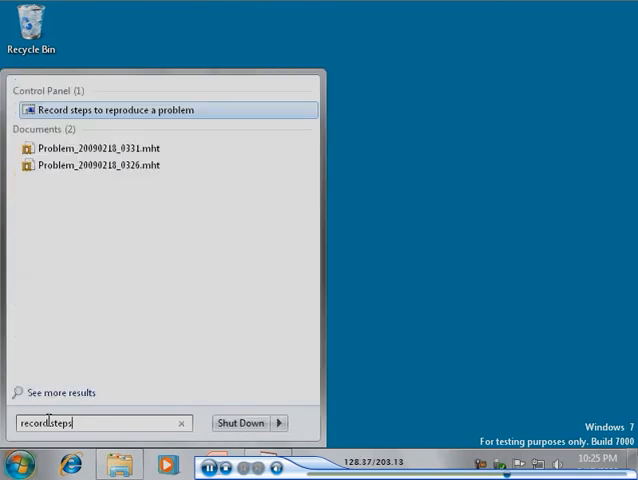
pyautogui.click(113, 110)
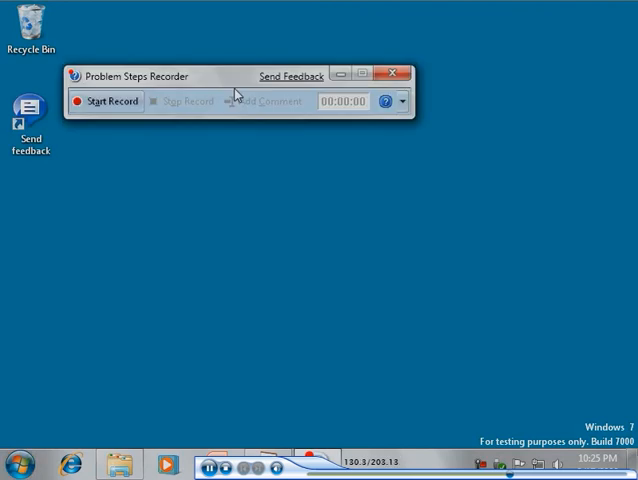
pyautogui.click(104, 100)
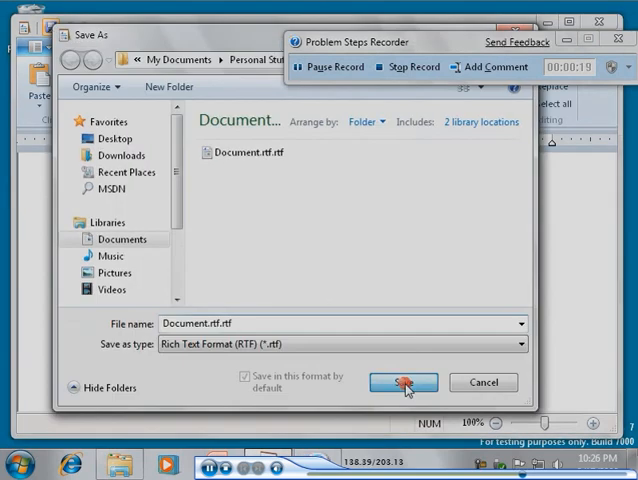
# Step: Replace Document.rtf to trigger the read-only error, then comment 'I don't understand what t…' on it
pyautogui.click(403, 382)
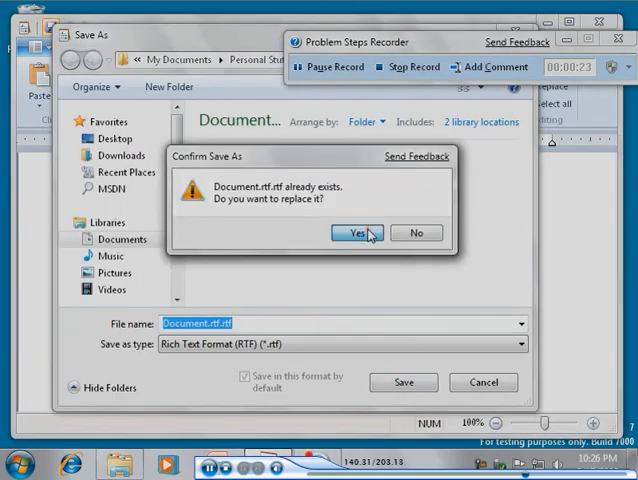
pyautogui.click(349, 233)
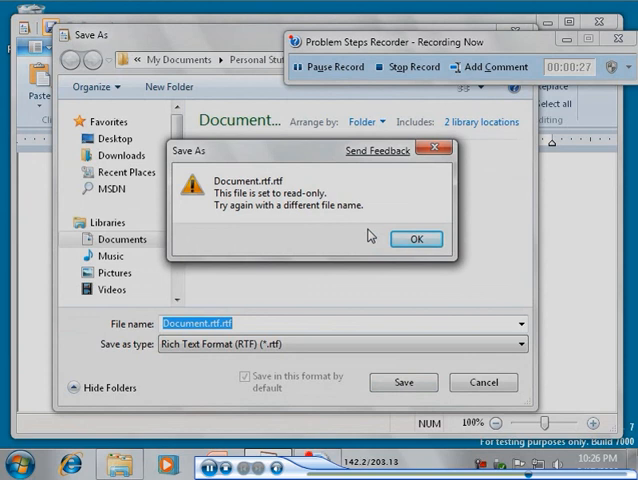
pyautogui.click(489, 67)
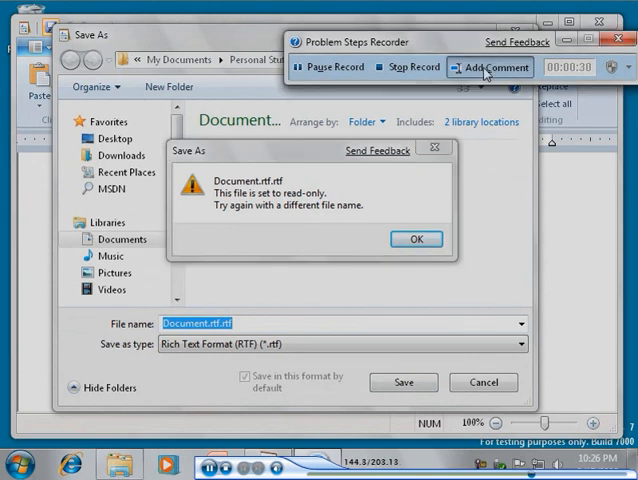
pyautogui.click(489, 67)
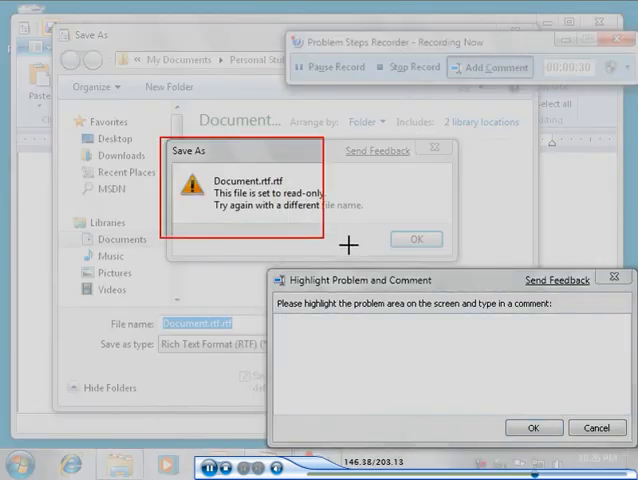
pyautogui.write("I don't u")
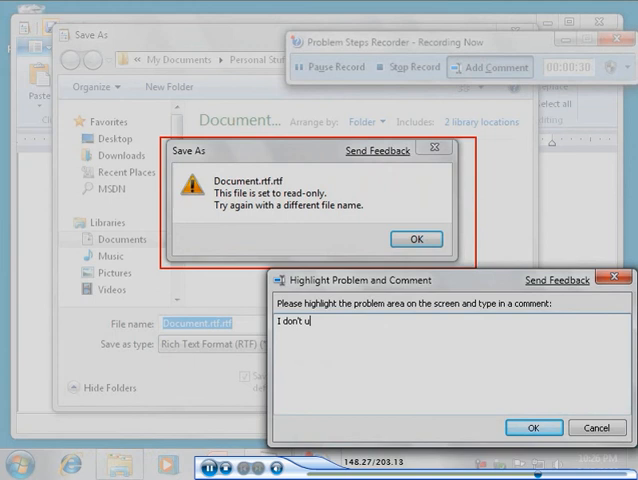
pyautogui.write('nderstand what t')
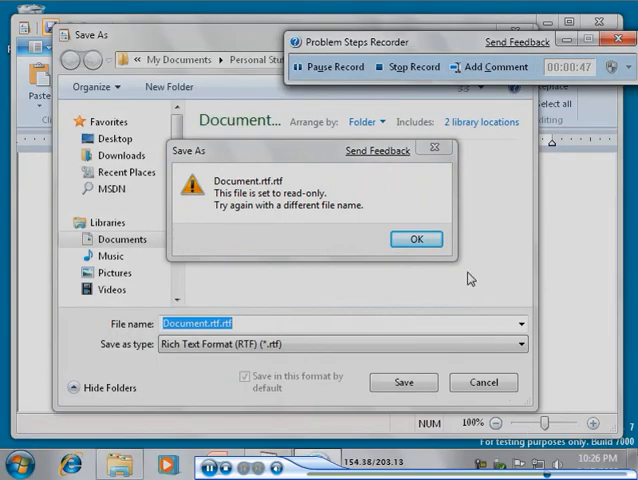
# Step: Stop recording, save the steps as cannot_save.zip, and dismiss WordPad's read-only error
pyautogui.click(417, 239)
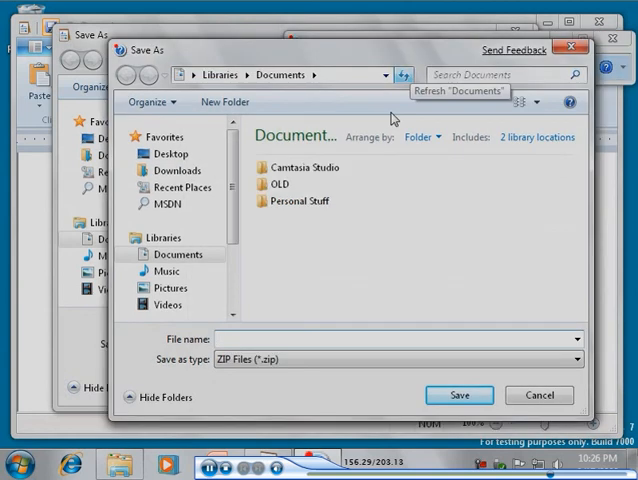
pyautogui.write('cannot_sav')
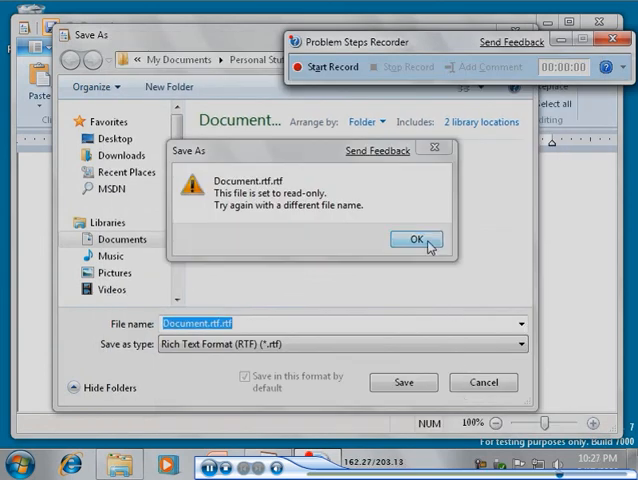
pyautogui.click(410, 240)
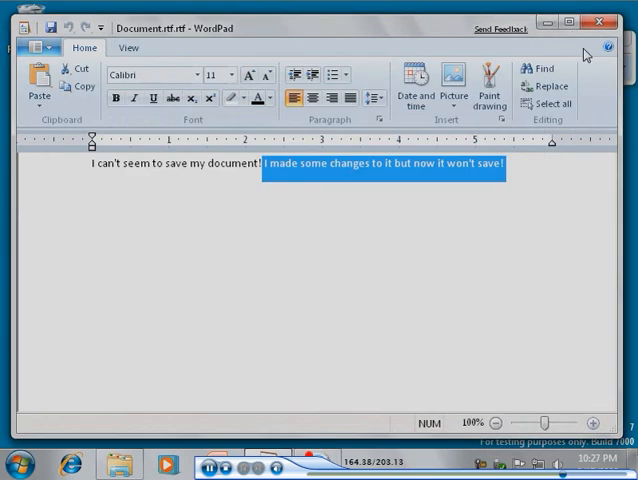
pyautogui.click(601, 20)
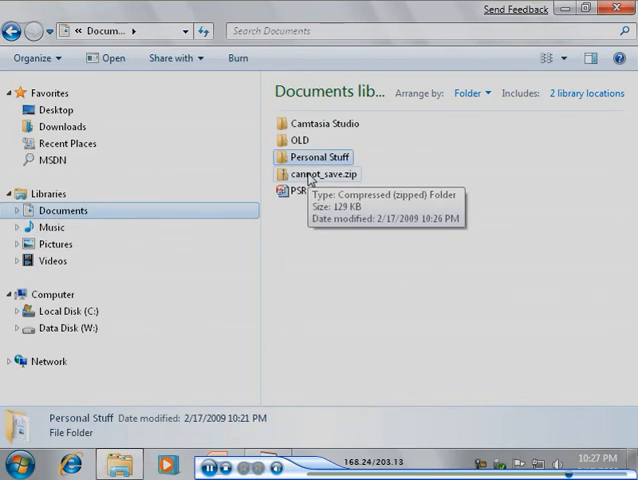
# Step: Extract cannot_save.zip with Extract All into the cannot_save folder
pyautogui.rightClick(316, 174)
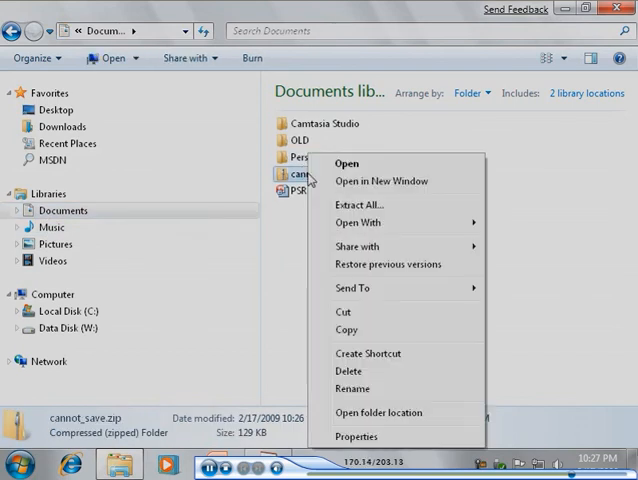
pyautogui.click(358, 205)
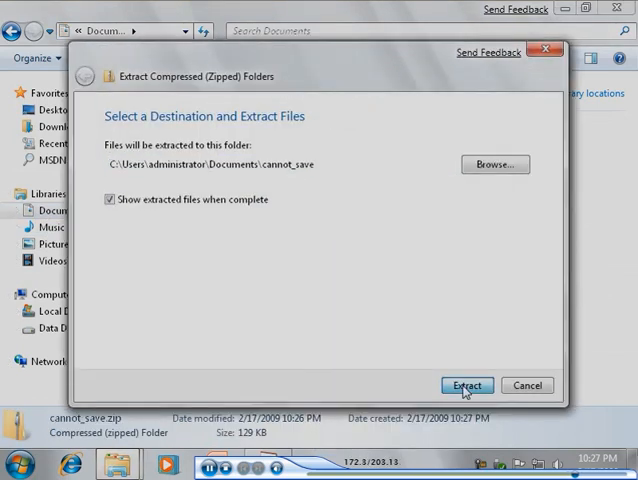
pyautogui.click(466, 385)
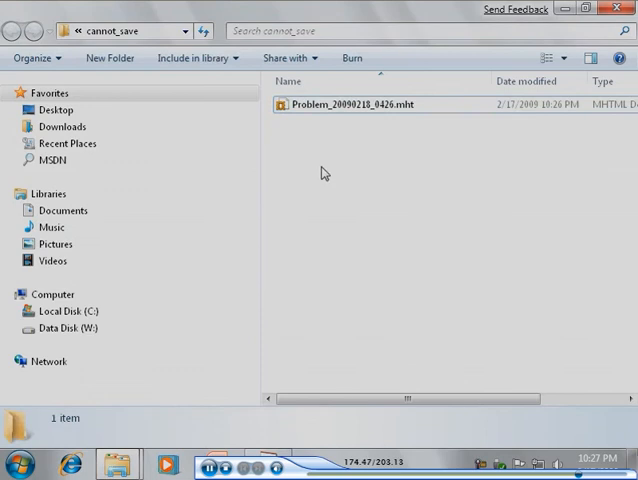